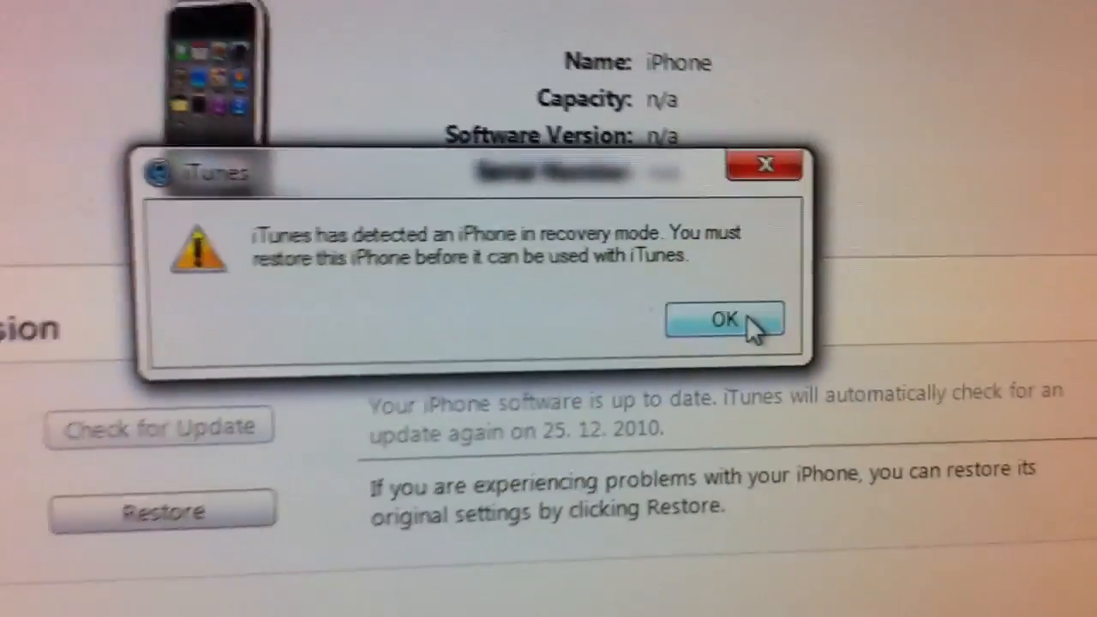
Acknowledge the 'iPhone in recovery mode' notice with OK
left_click(724, 319)
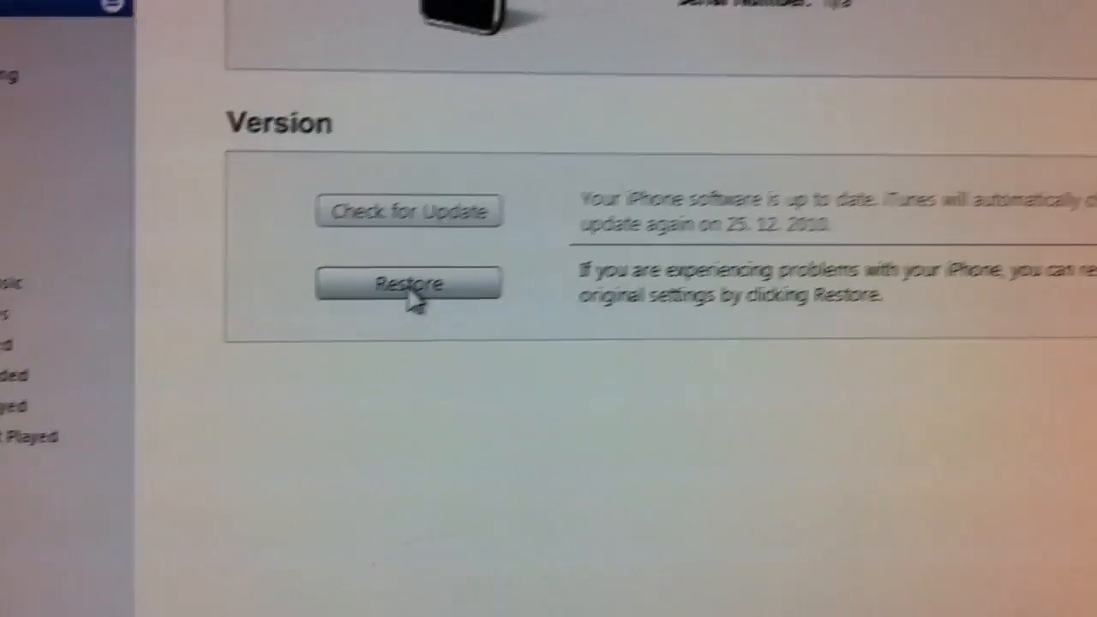
Restore the iPhone from the Version section and confirm erasing it to iOS 4.2.1
left_click(409, 284)
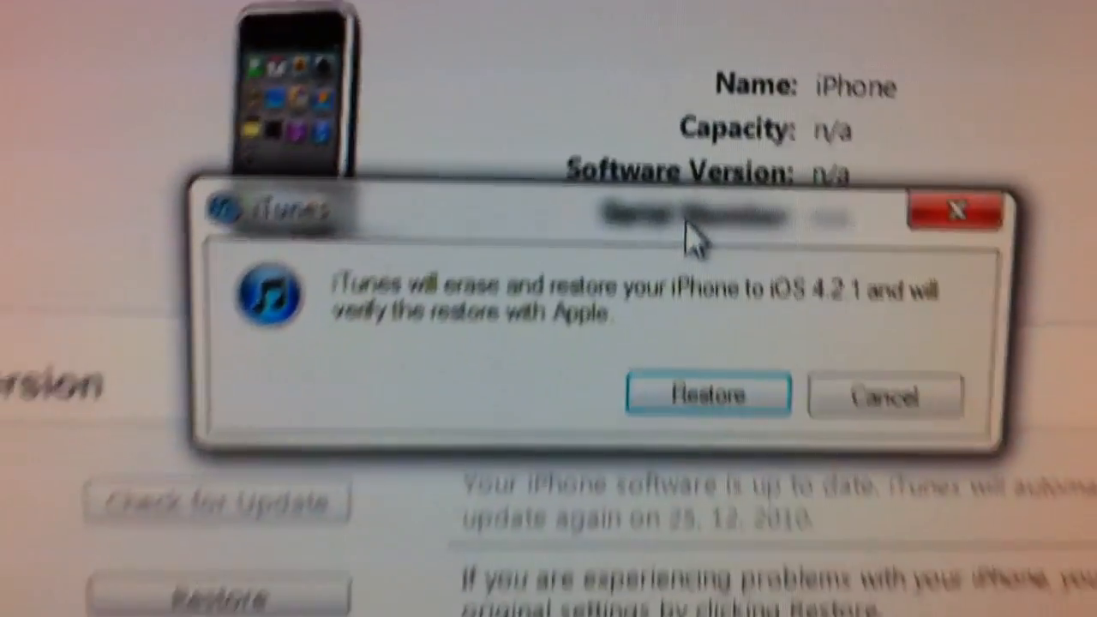
left_click(719, 328)
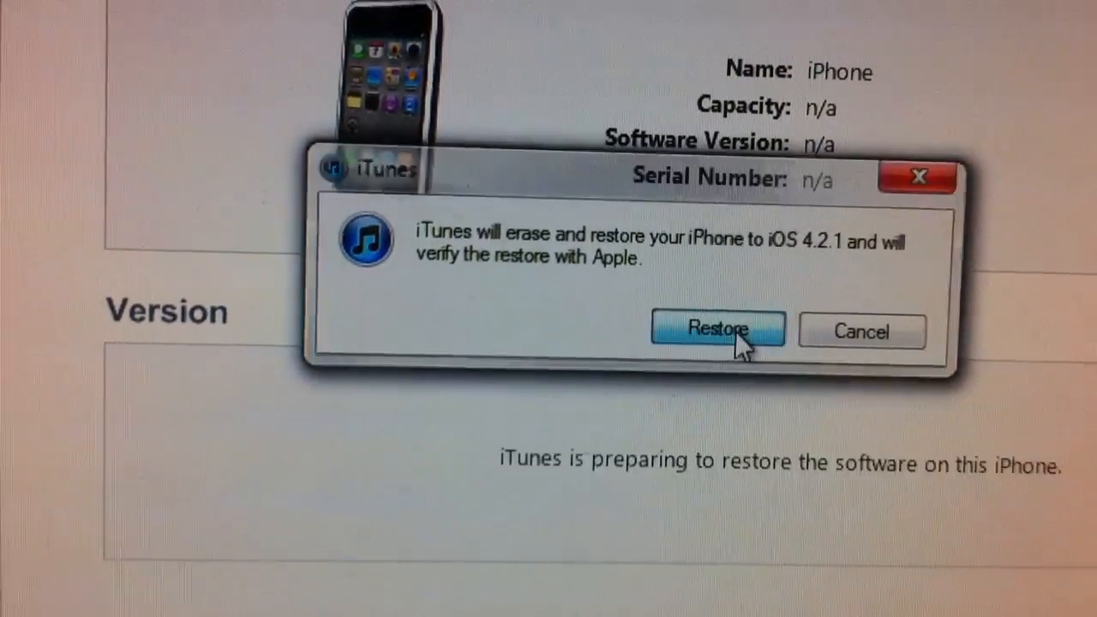
left_click(718, 330)
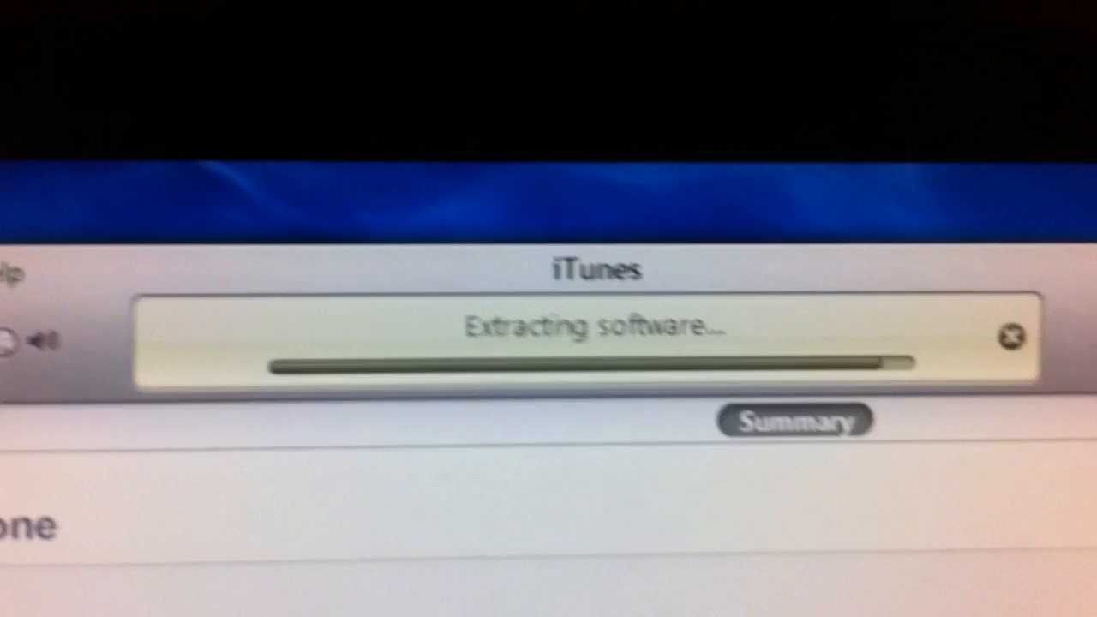